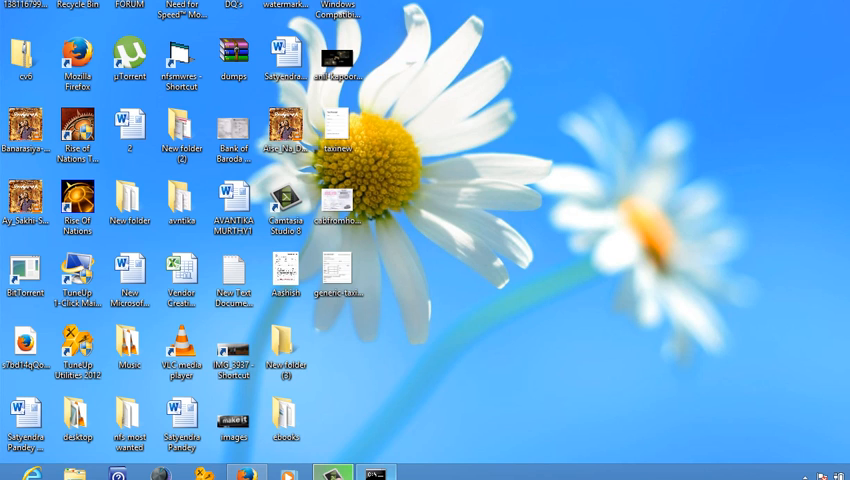
Bring up the Run prompt from the desktop.
click(375, 473)
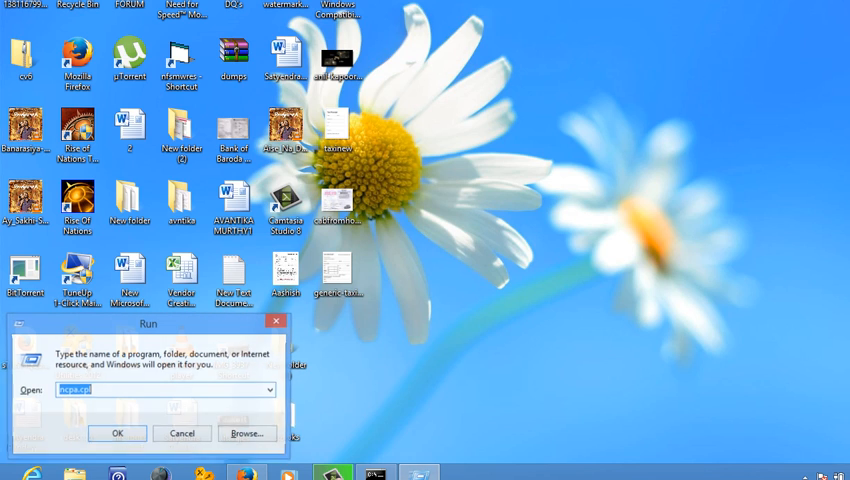
Run ncpa.cpl to show the four network adapters.
text(n)
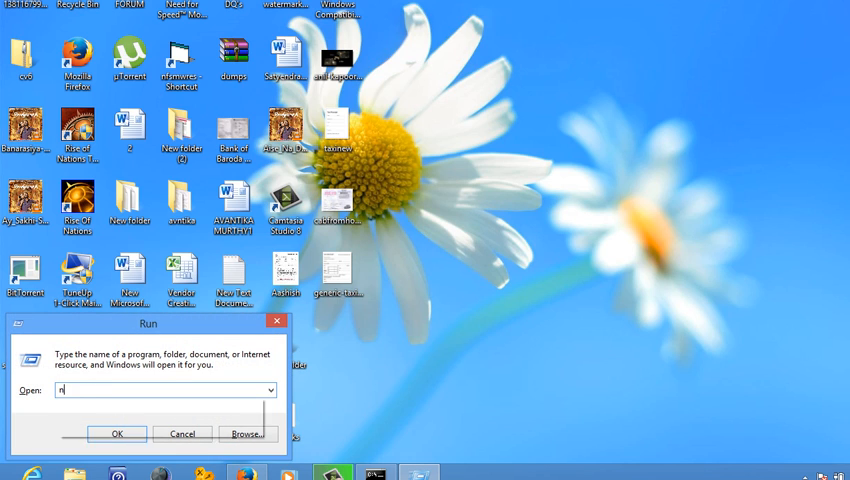
text(cpa.cpl)
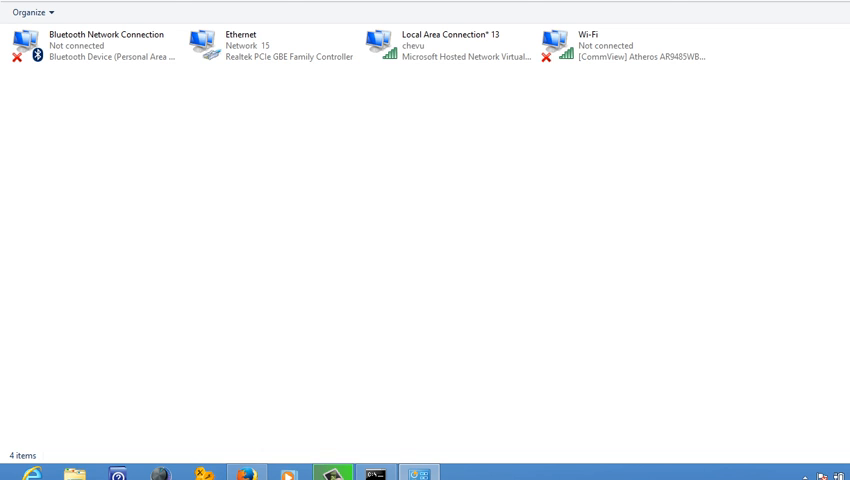
Inspect the Local Area Connection* 13 and Wi-Fi adapters, then open Ethernet's properties.
click(270, 47)
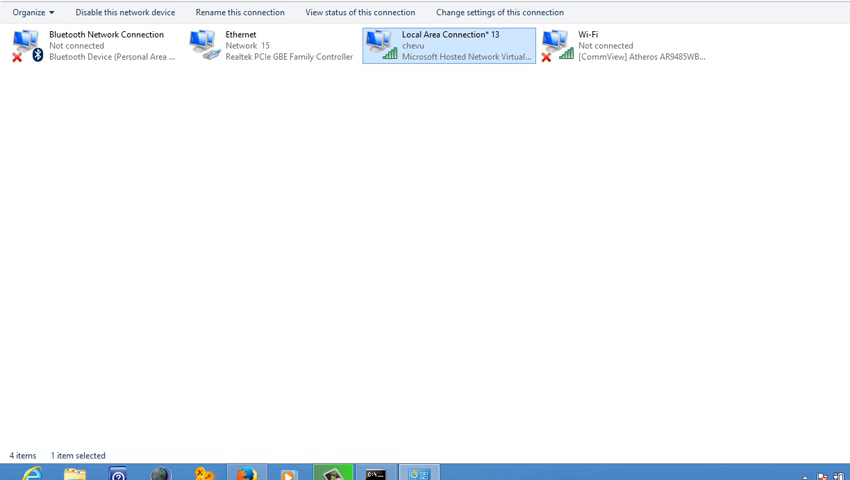
click(625, 45)
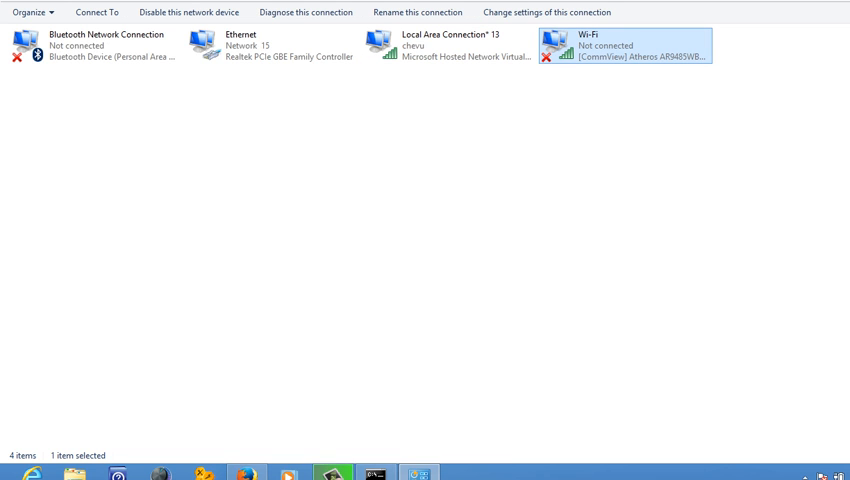
click(270, 46)
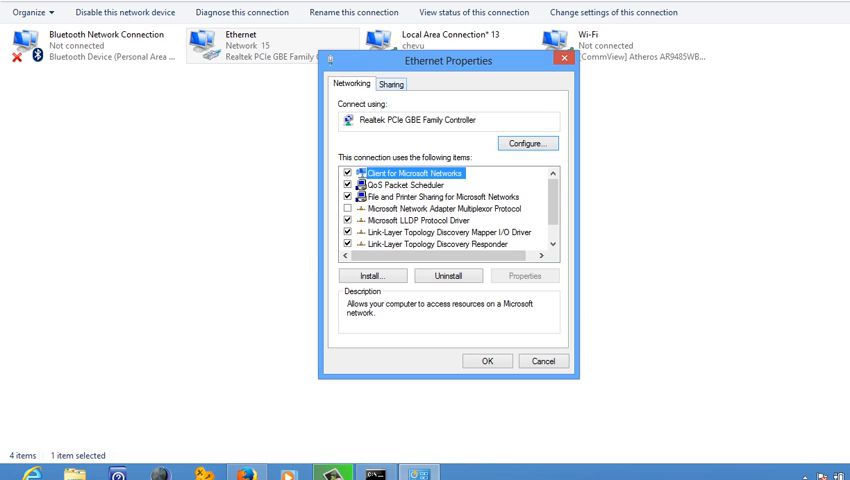
Show Ethernet's Sharing tab and allow other users to connect through it.
click(390, 83)
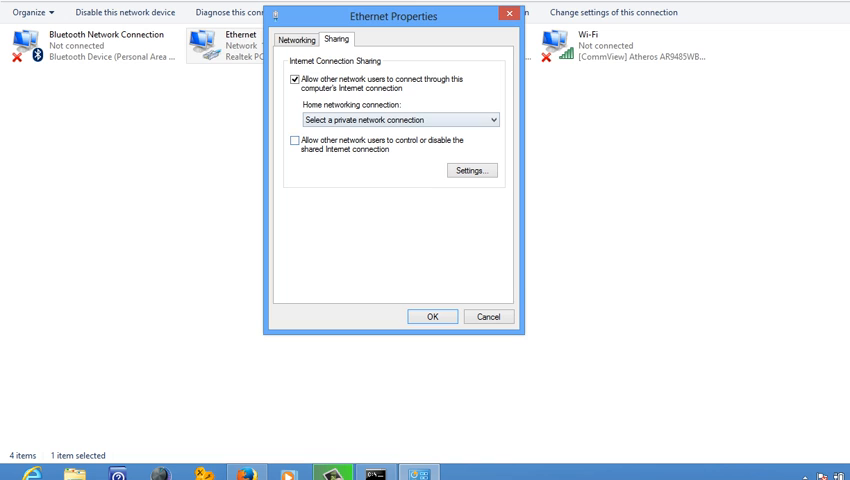
Choose Local Area Connection* 13 as the home networking connection and confirm with OK.
click(491, 119)
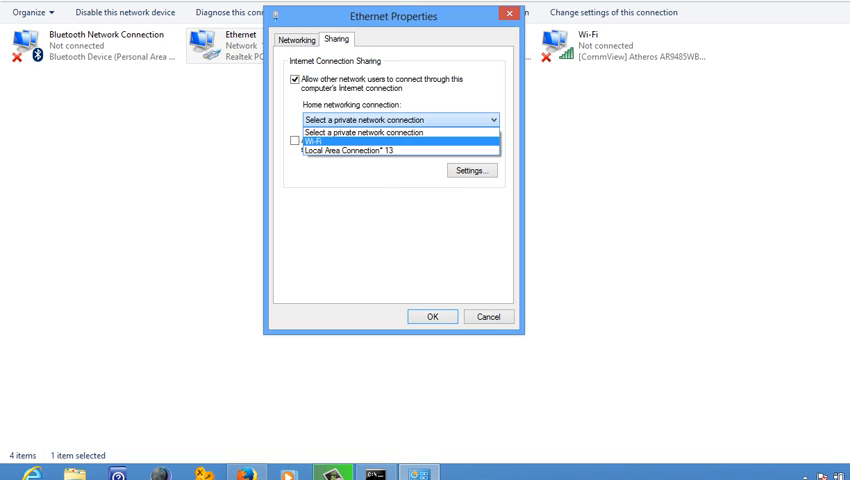
click(397, 132)
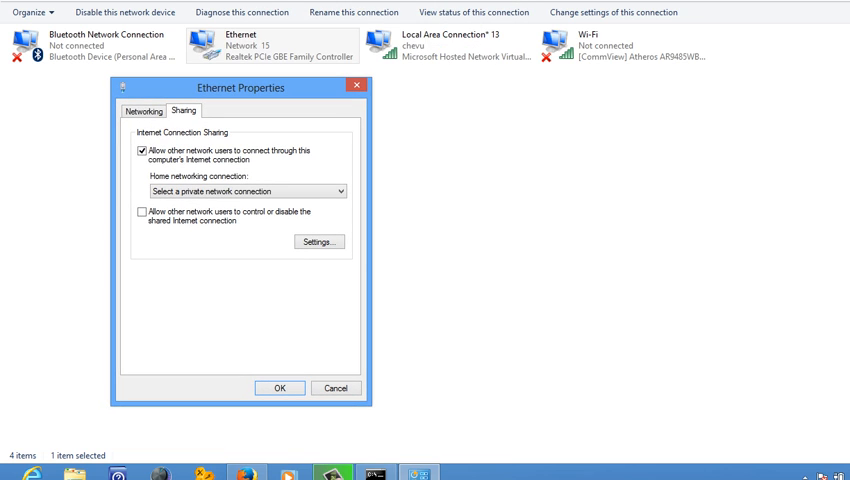
click(339, 191)
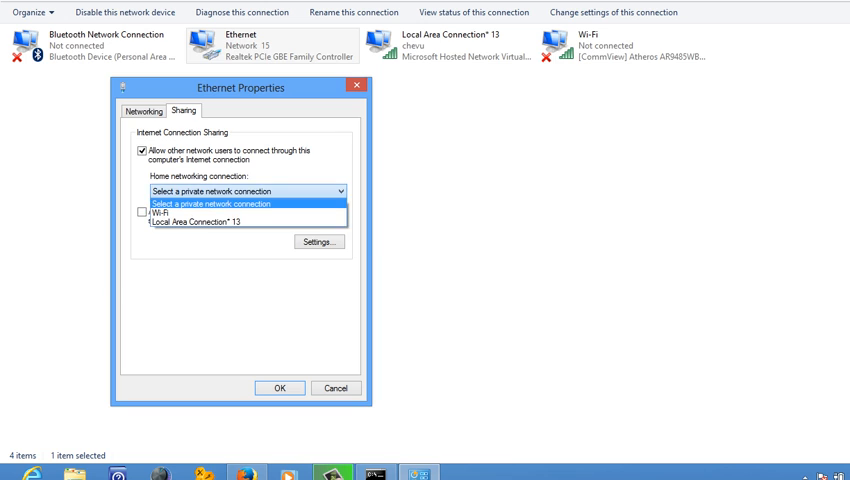
click(197, 221)
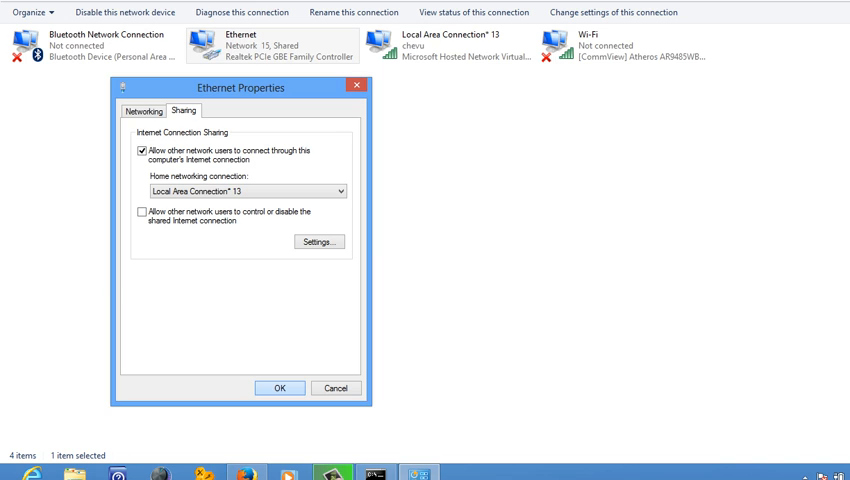
click(280, 388)
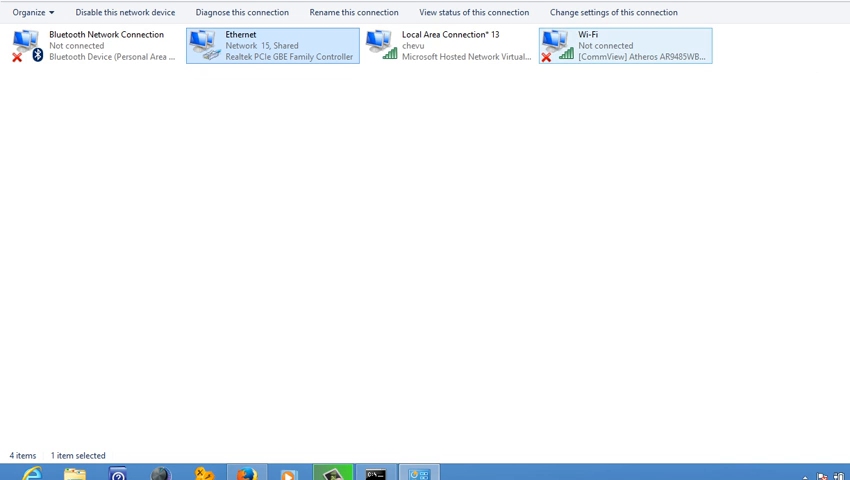
Open the Wi-Fi adapter's Properties from its right-click menu.
click(626, 46)
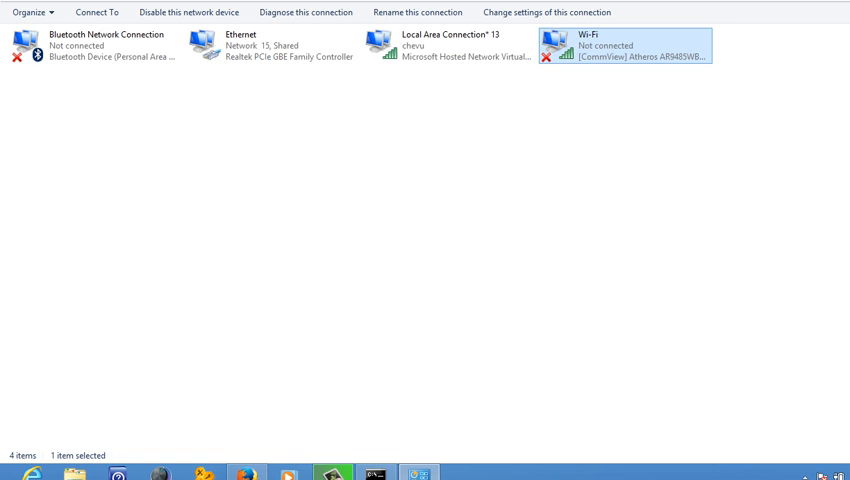
right_click(625, 50)
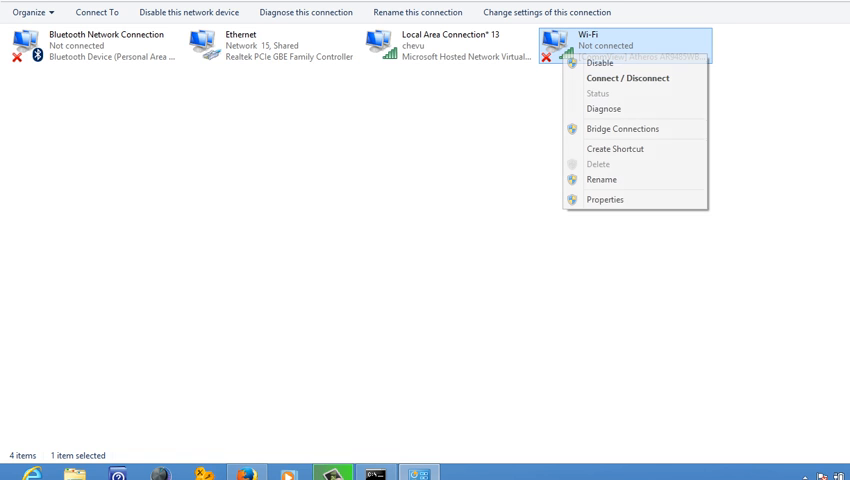
click(605, 199)
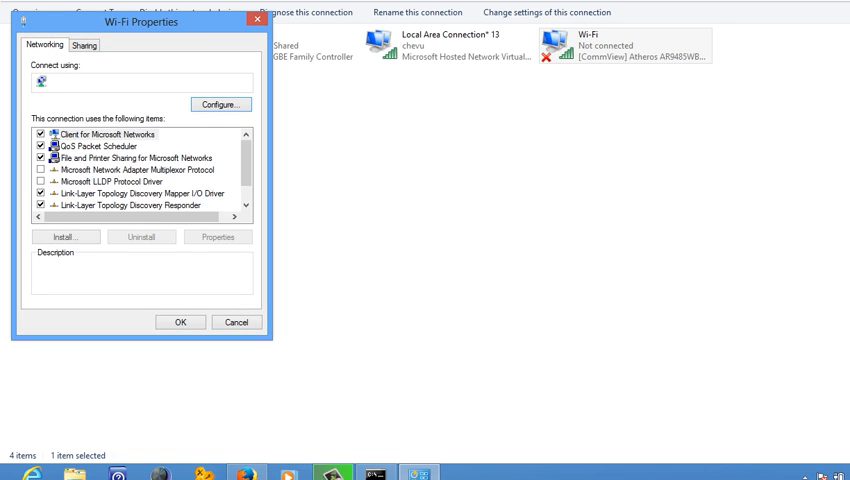